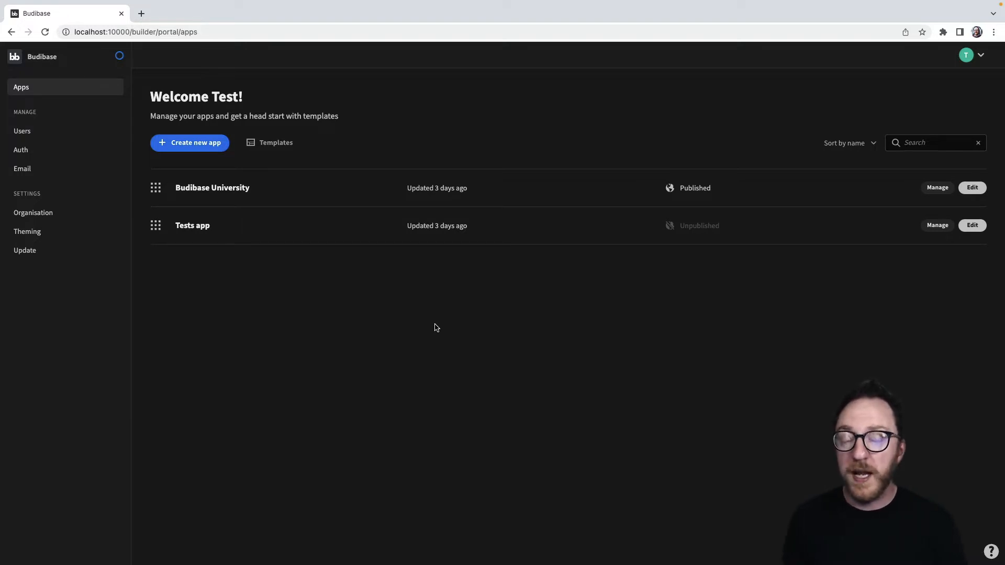
mouse_move(145, 271)
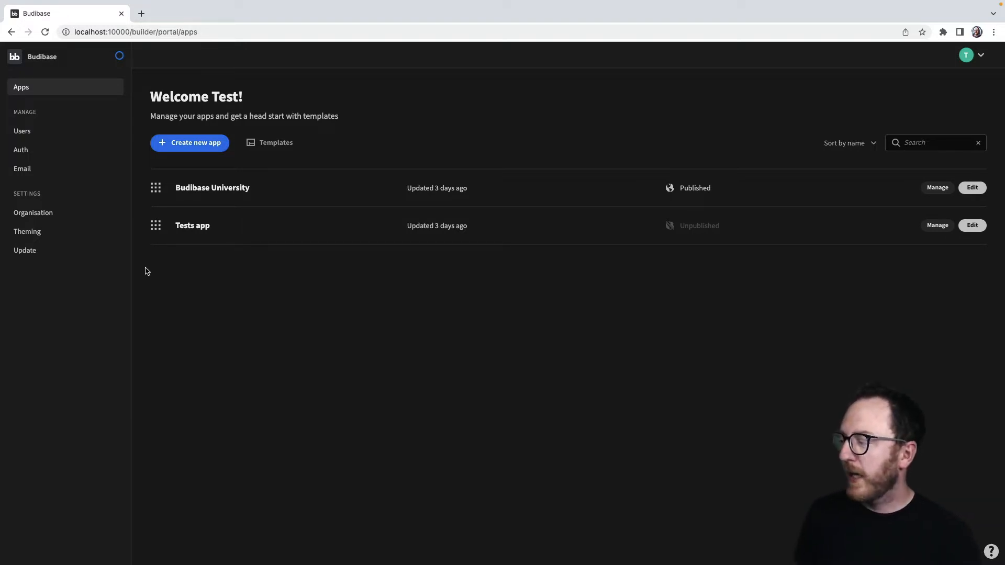
Open the Users management page from the Manage section of the portal sidebar
left_click(22, 131)
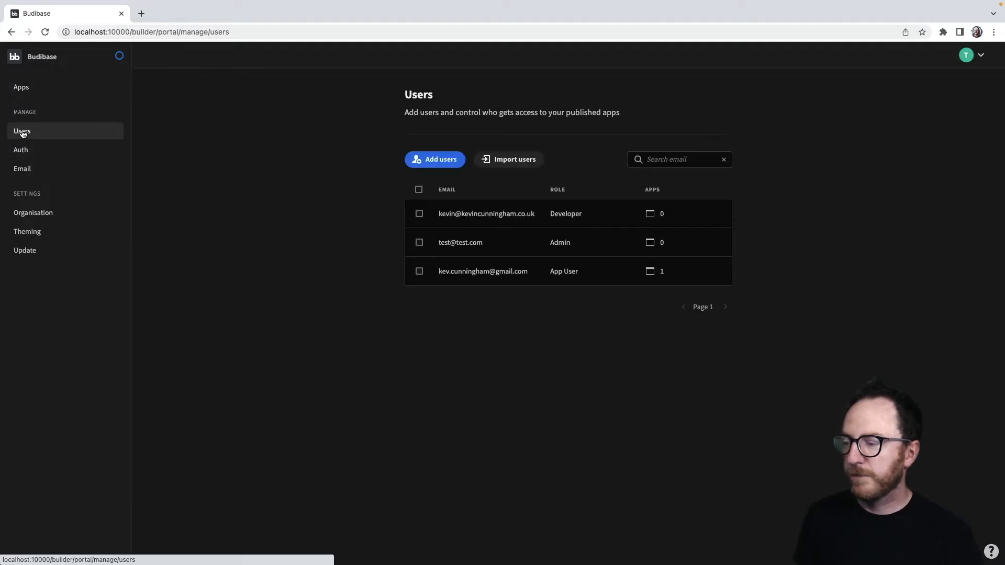
mouse_move(566, 313)
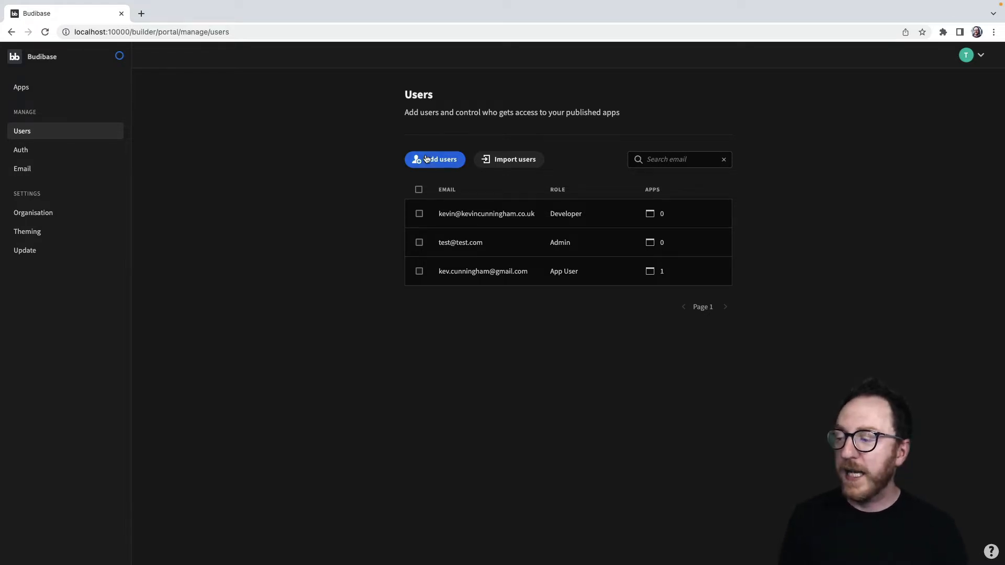
left_click(434, 159)
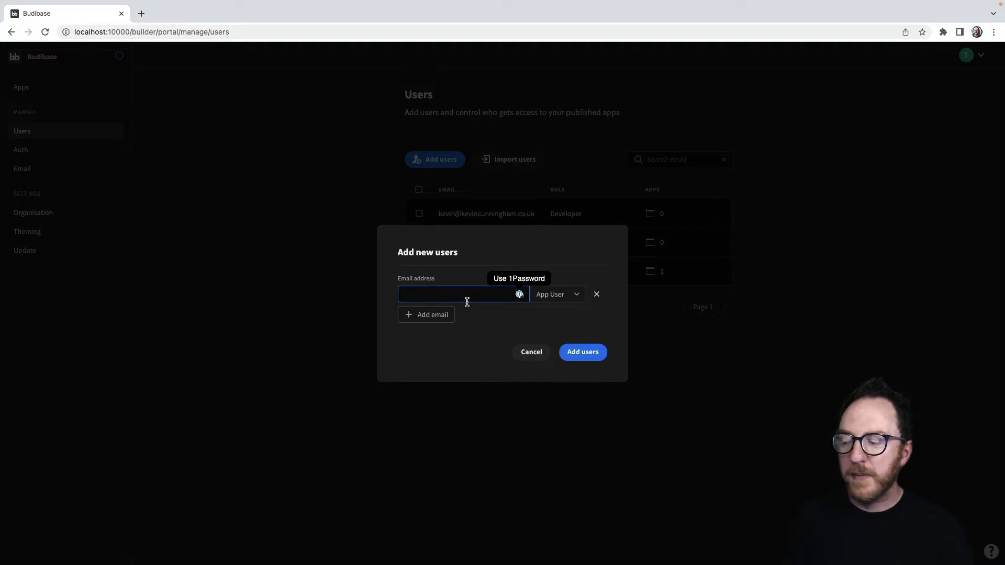
left_click(426, 315)
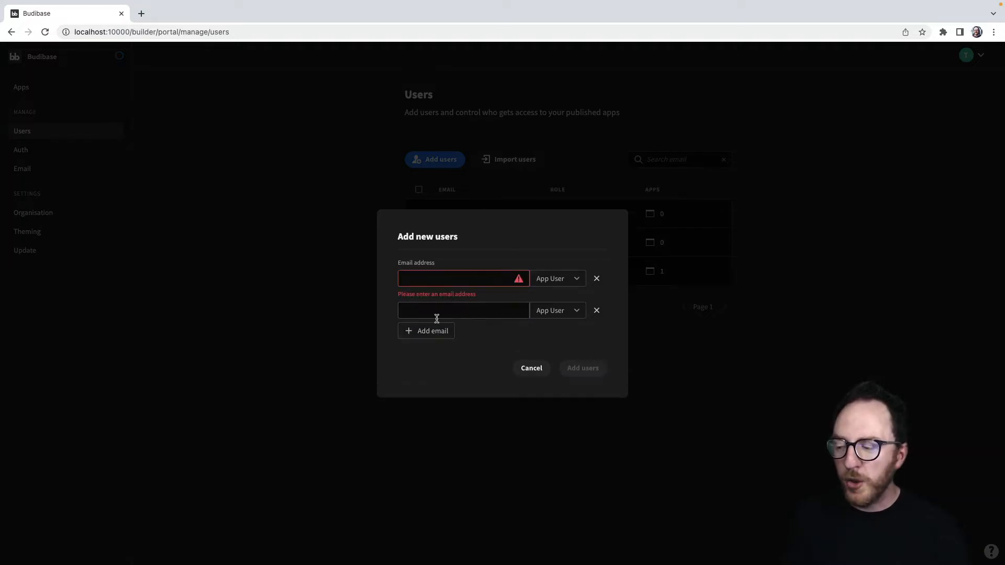
left_click(426, 331)
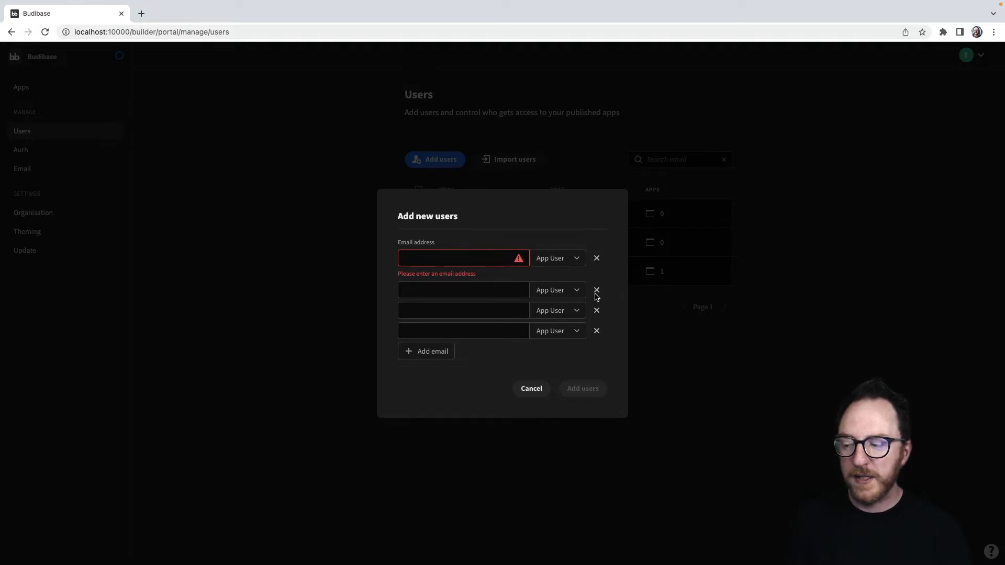
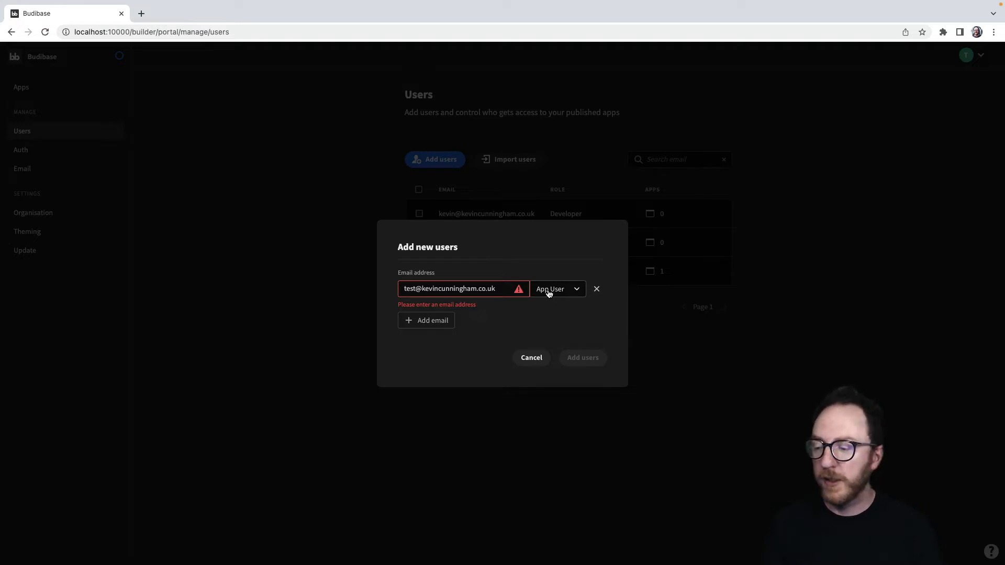
left_click(557, 289)
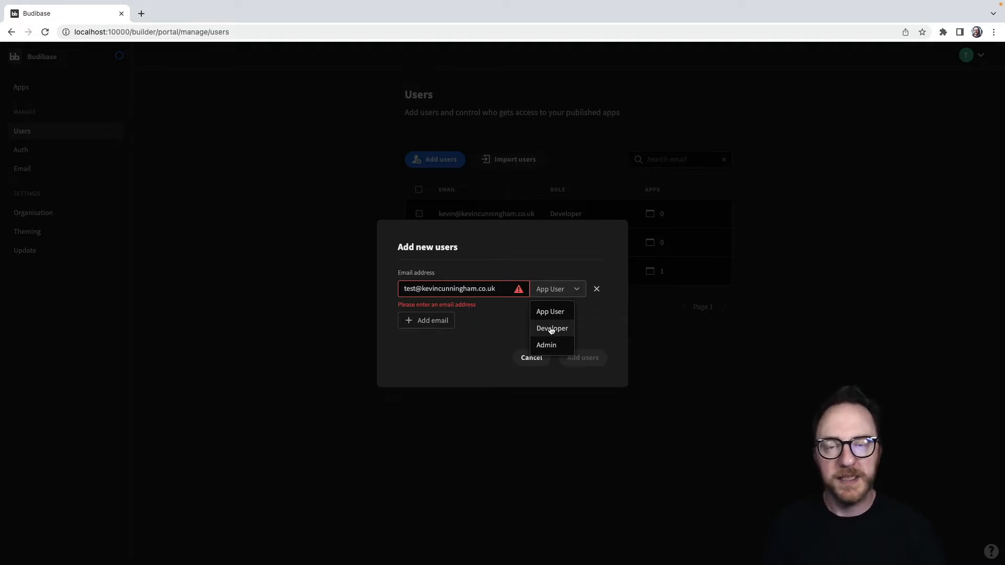
mouse_move(545, 345)
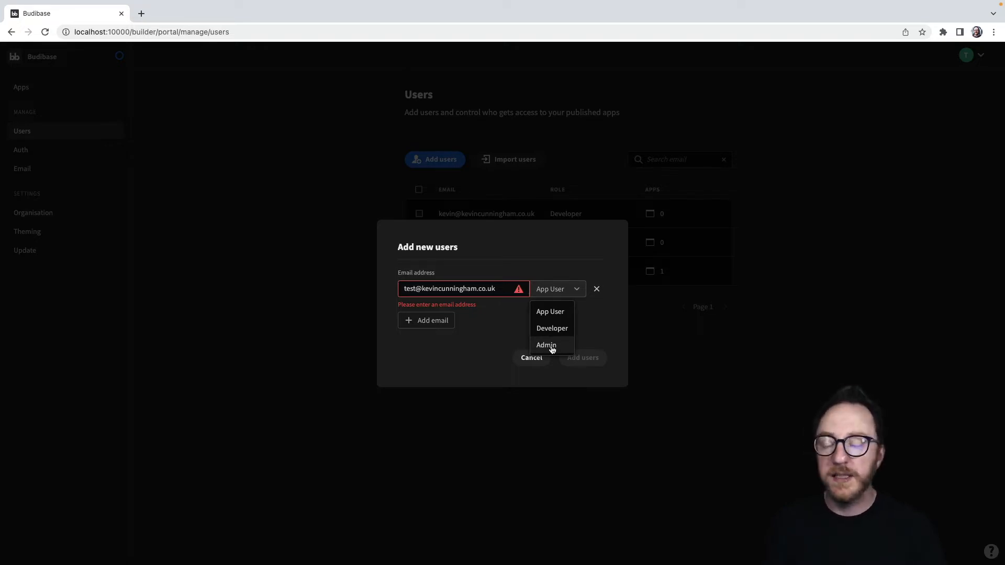
mouse_move(550, 312)
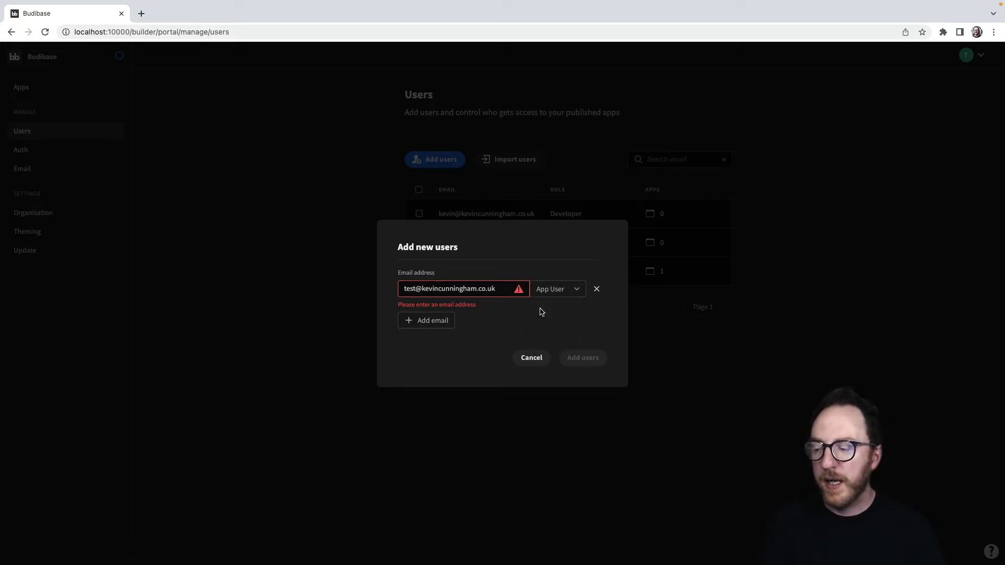
Create the test account with an autogenerated password and copy that password
left_click(582, 357)
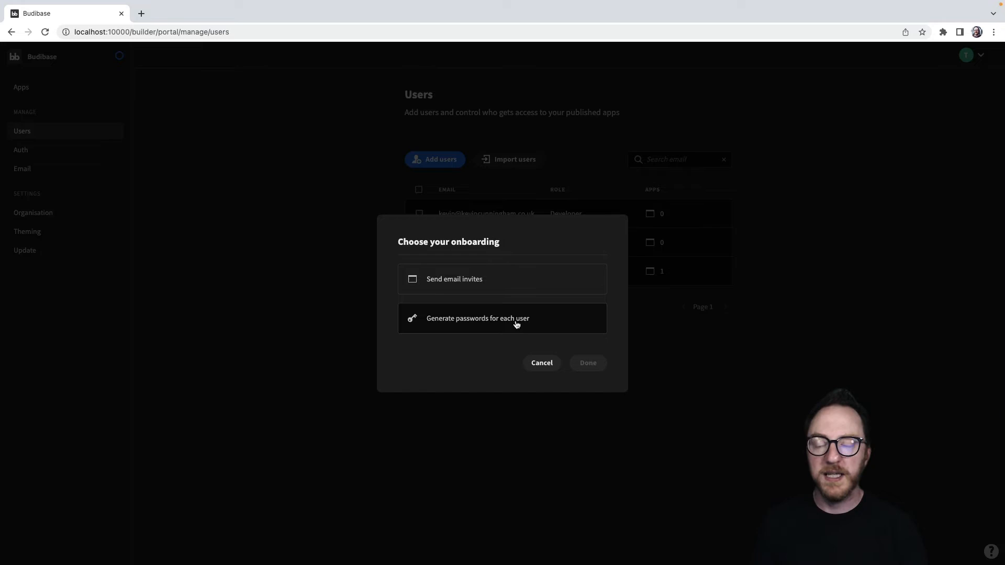
left_click(588, 363)
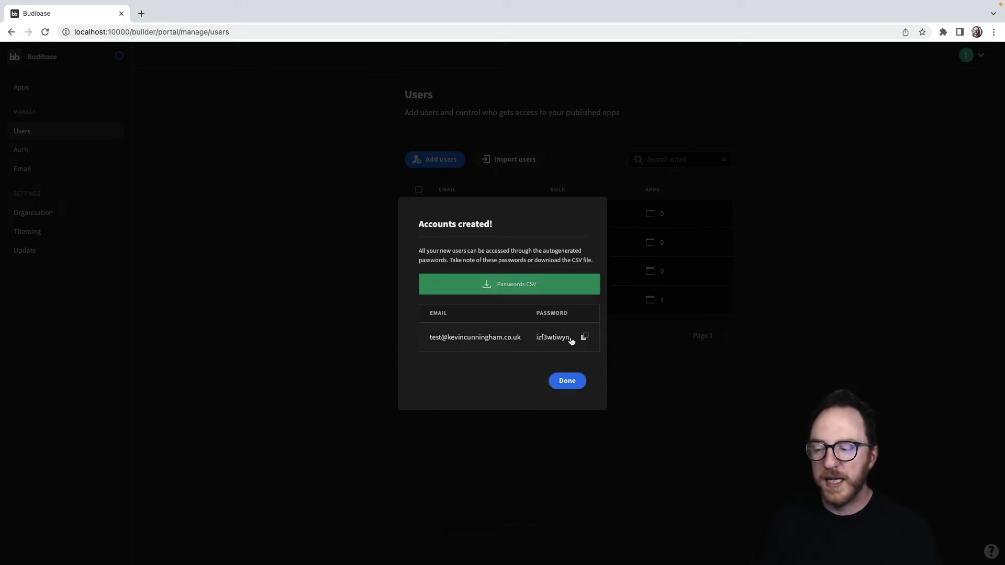
left_click(584, 338)
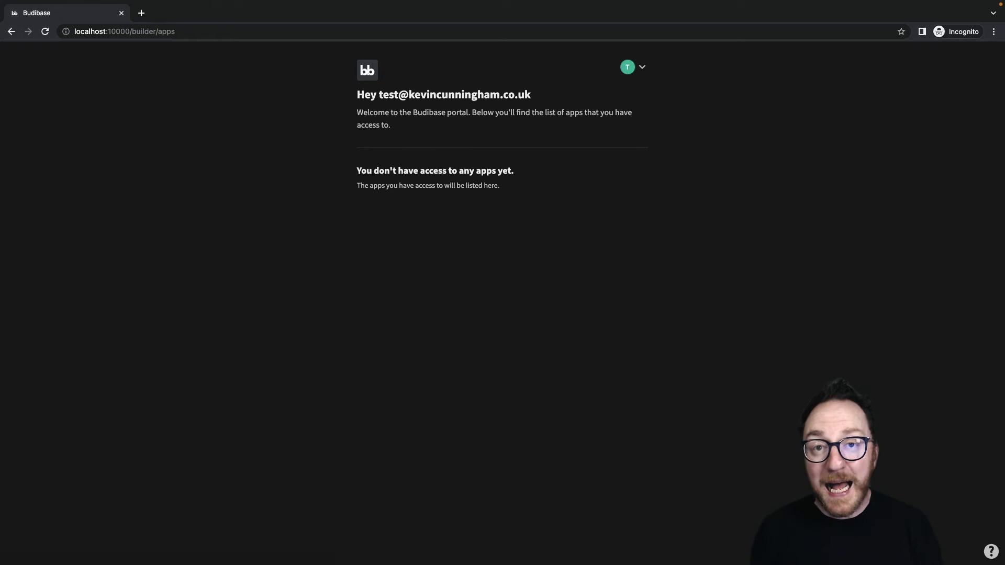
mouse_move(404, 131)
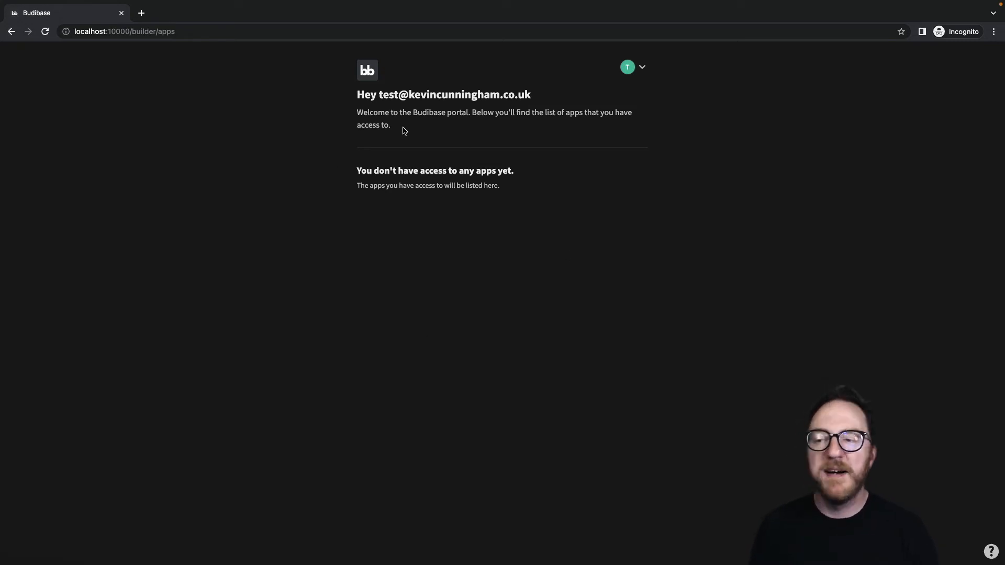
mouse_move(716, 261)
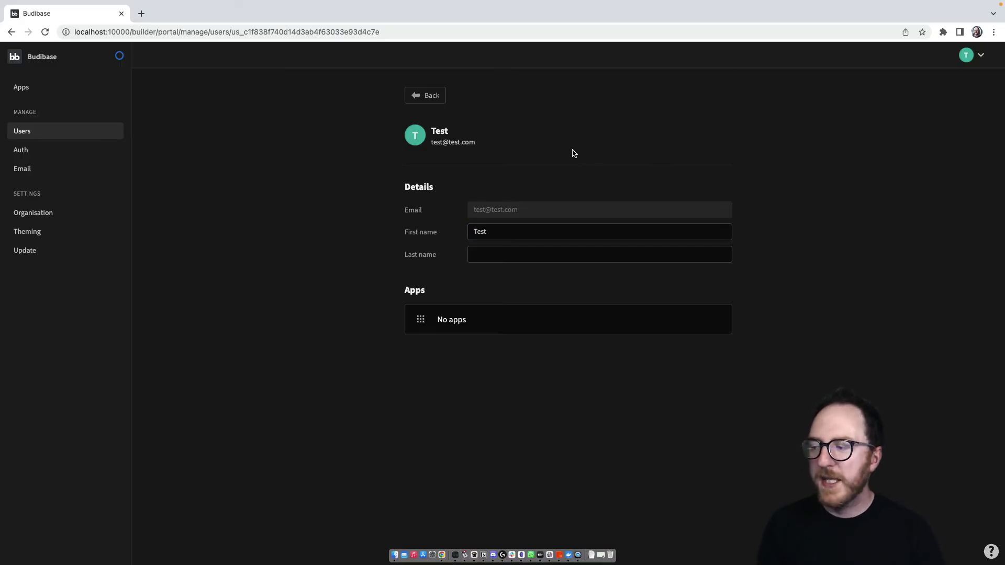
mouse_move(739, 370)
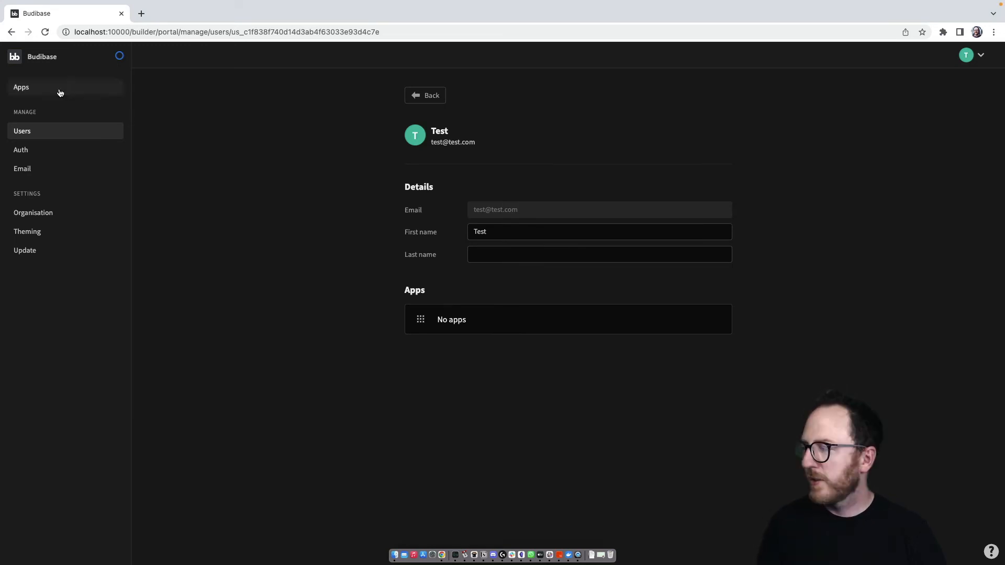
Assign the test account to Budibase University on the app's Access tab and set its access level
left_click(21, 86)
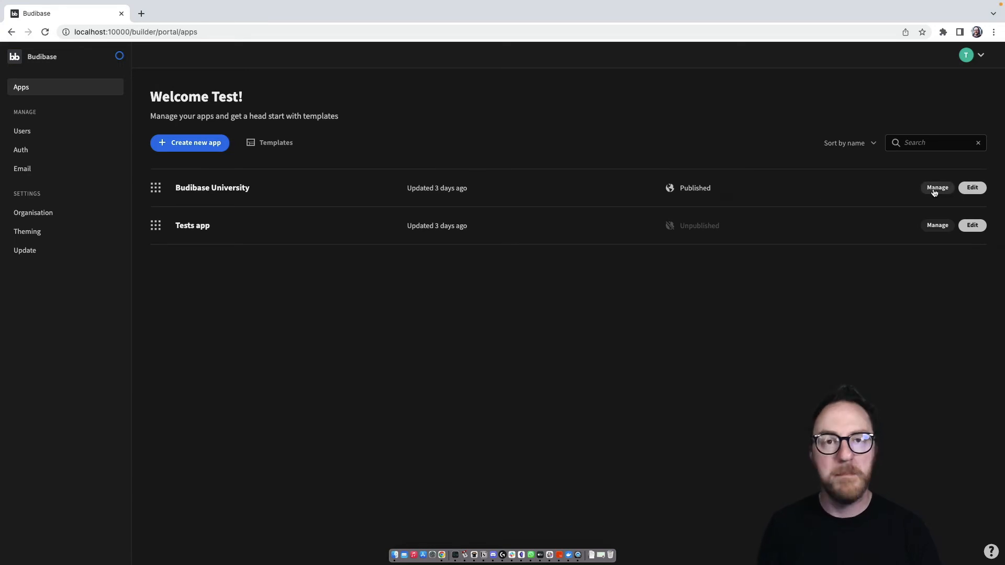
left_click(936, 188)
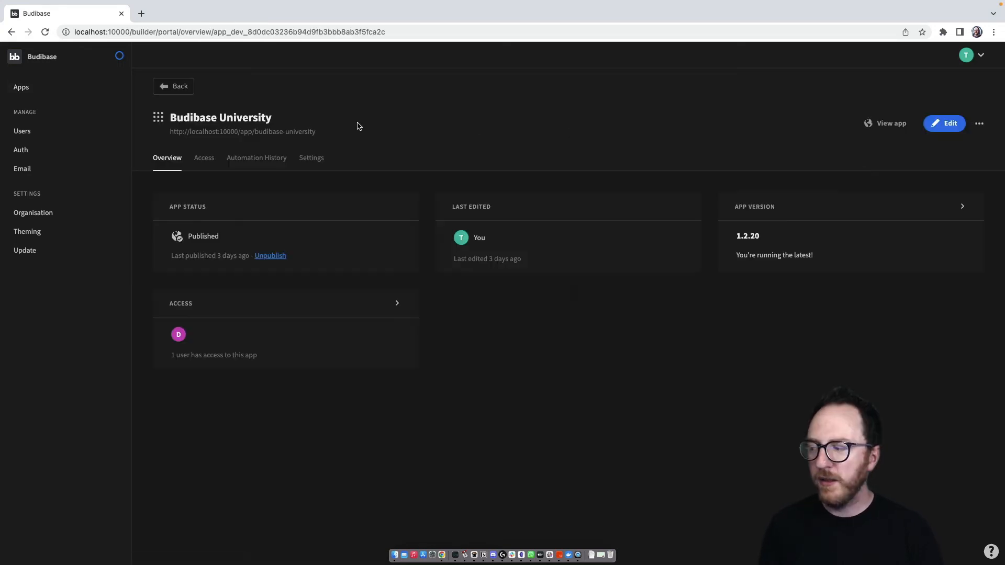
left_click(204, 158)
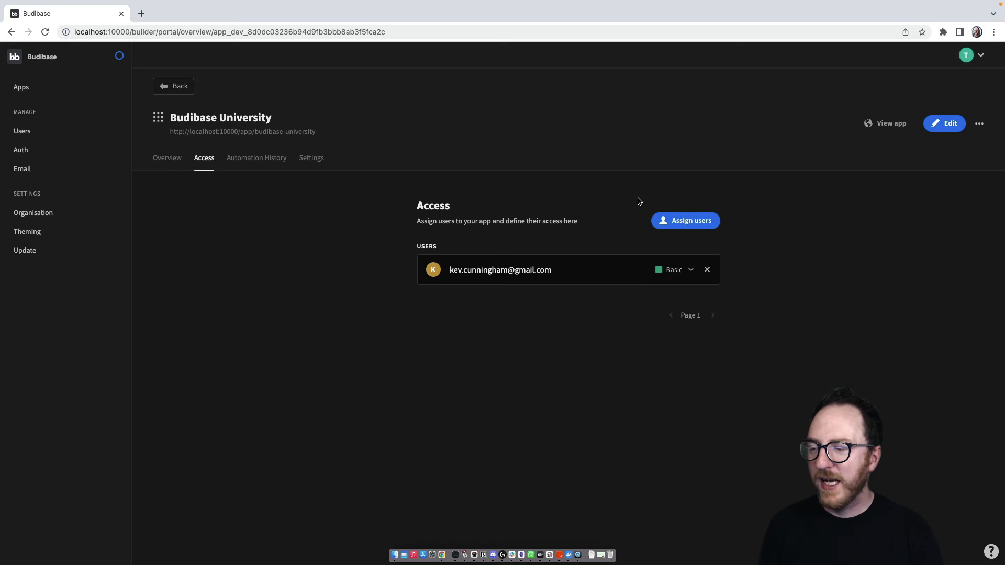
left_click(685, 221)
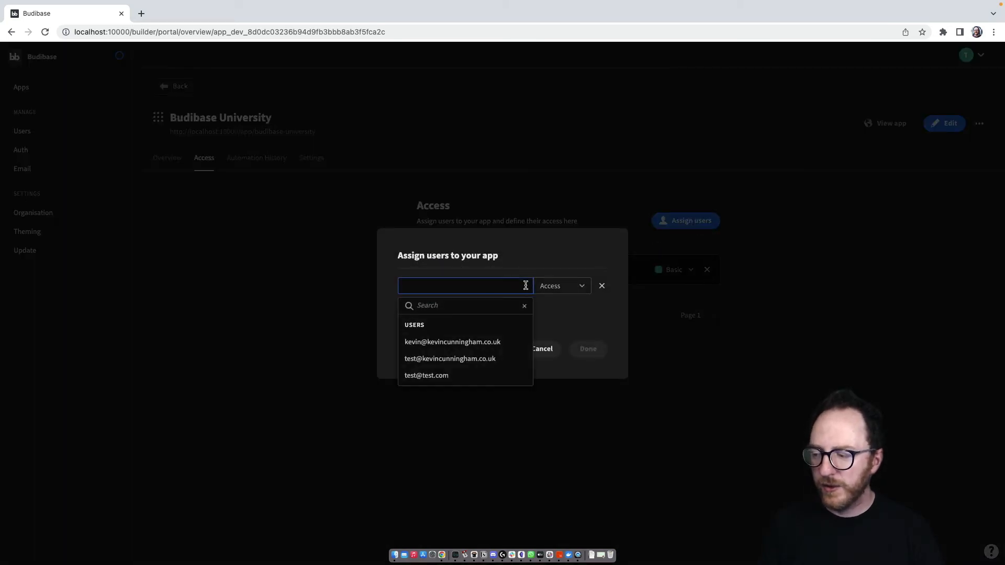
left_click(450, 359)
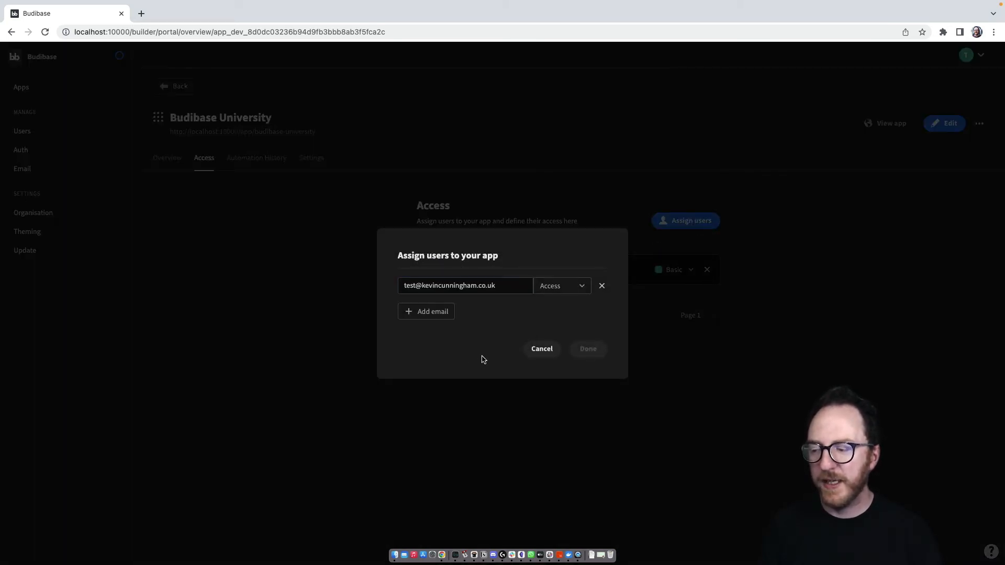
left_click(560, 286)
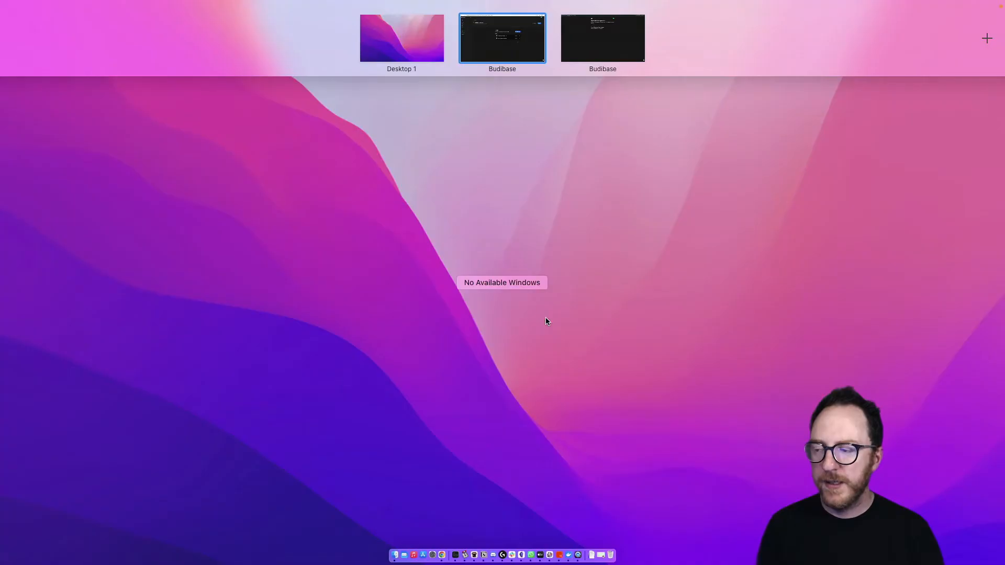
In the test account's window, open Budibase University and view its Appointments page
left_click(502, 37)
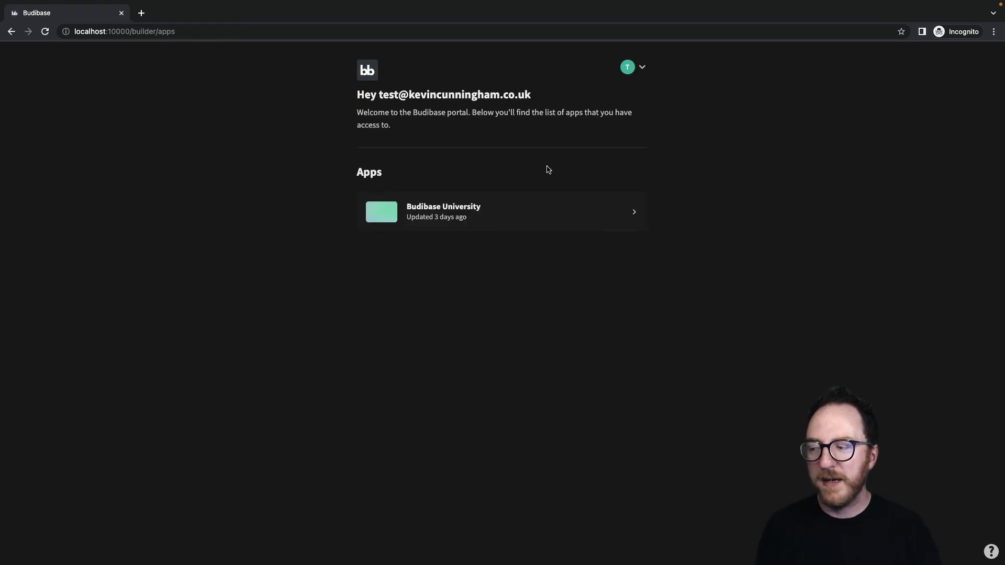
mouse_move(416, 250)
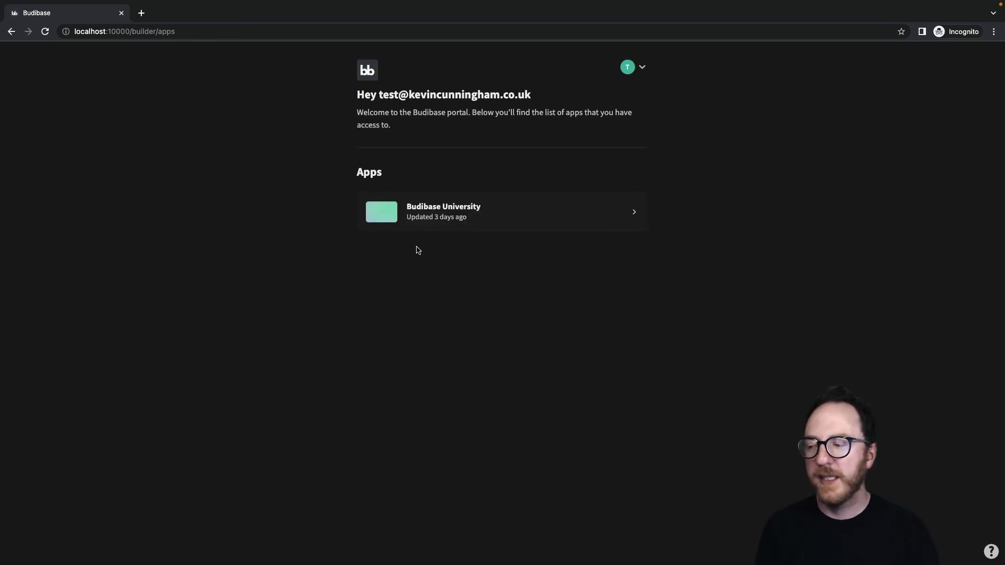
left_click(142, 12)
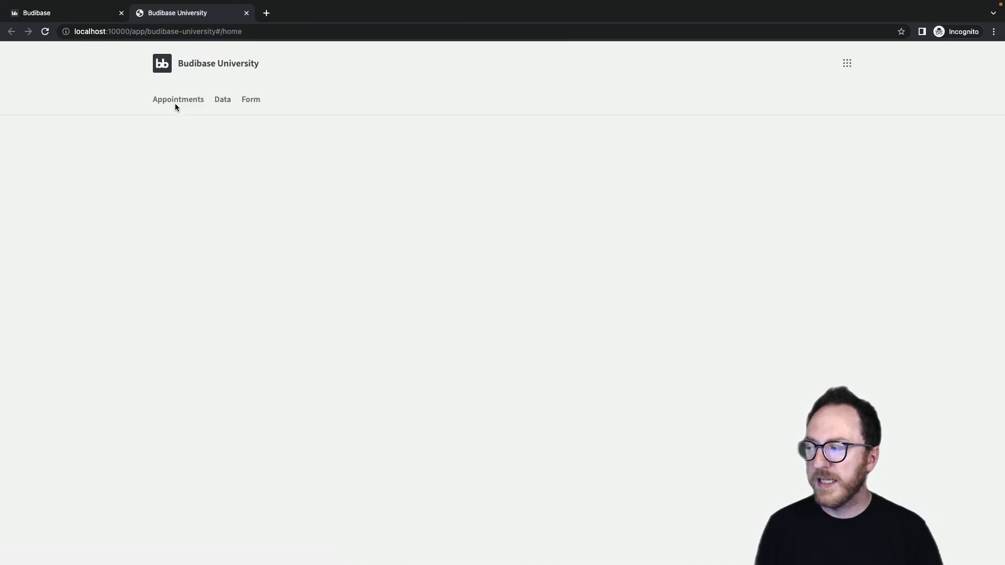
left_click(178, 100)
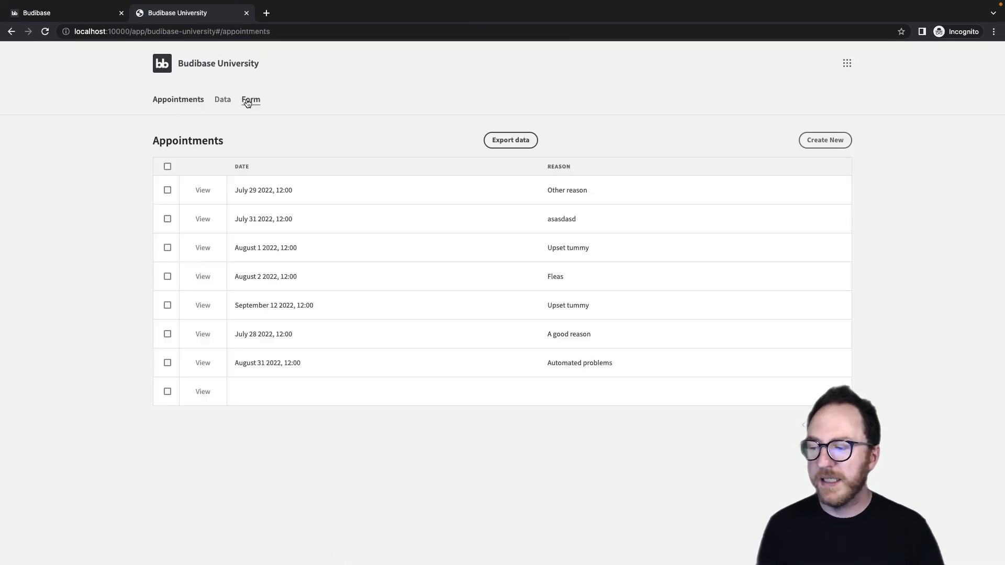
left_click(251, 100)
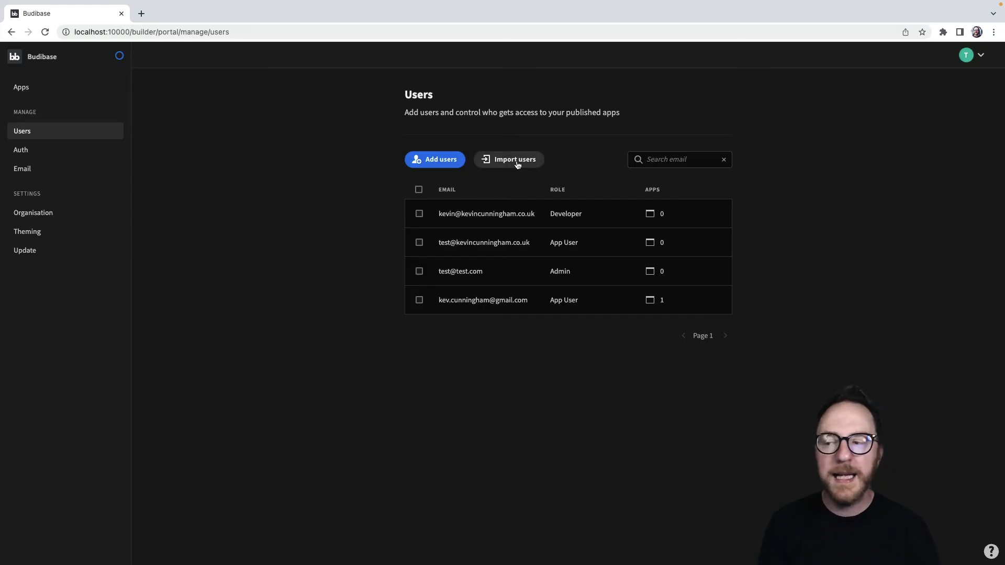
Open Import users, cancel the CSV file picker, and set imported users as App users
left_click(508, 159)
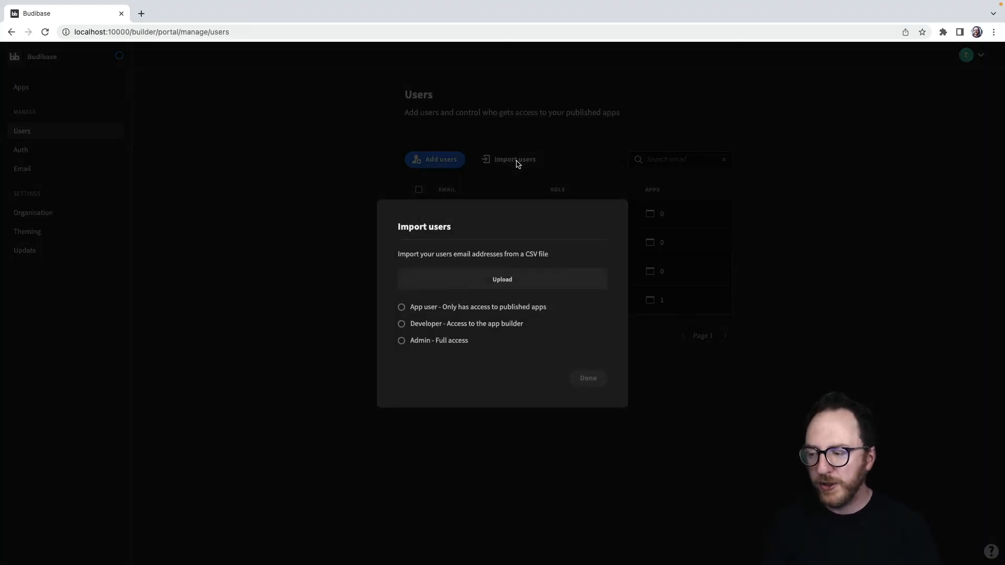
left_click(502, 279)
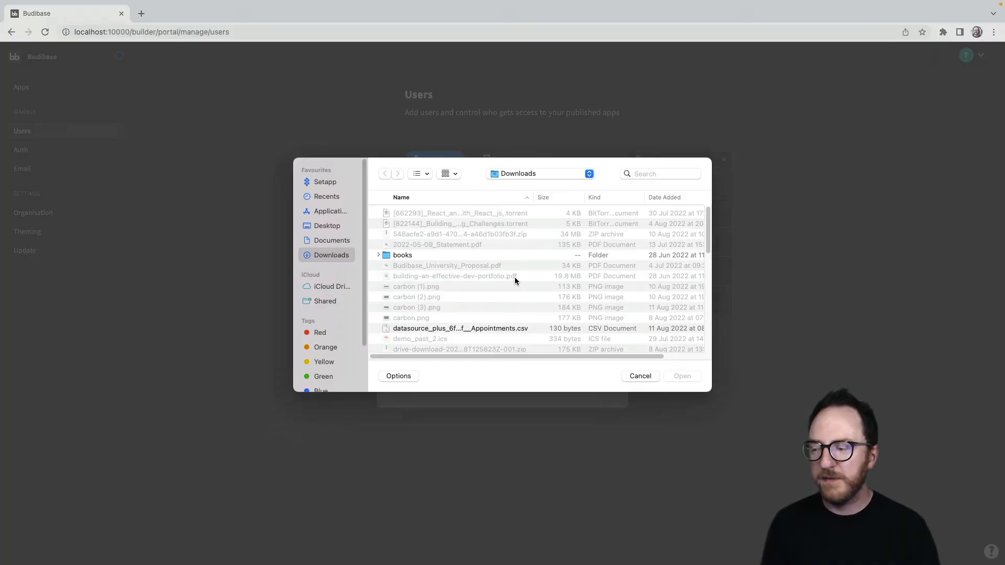
left_click(640, 377)
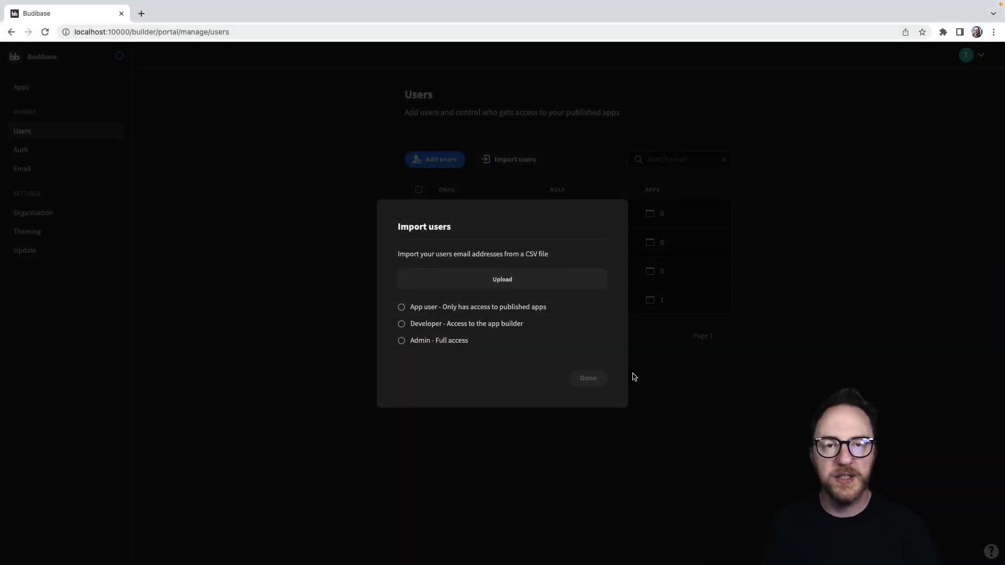
left_click(401, 308)
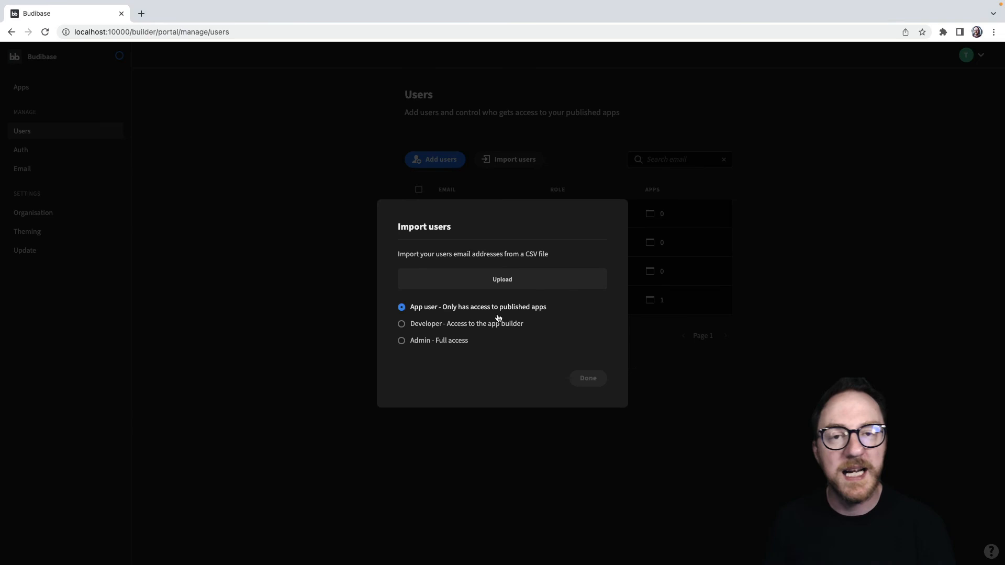
left_click(587, 378)
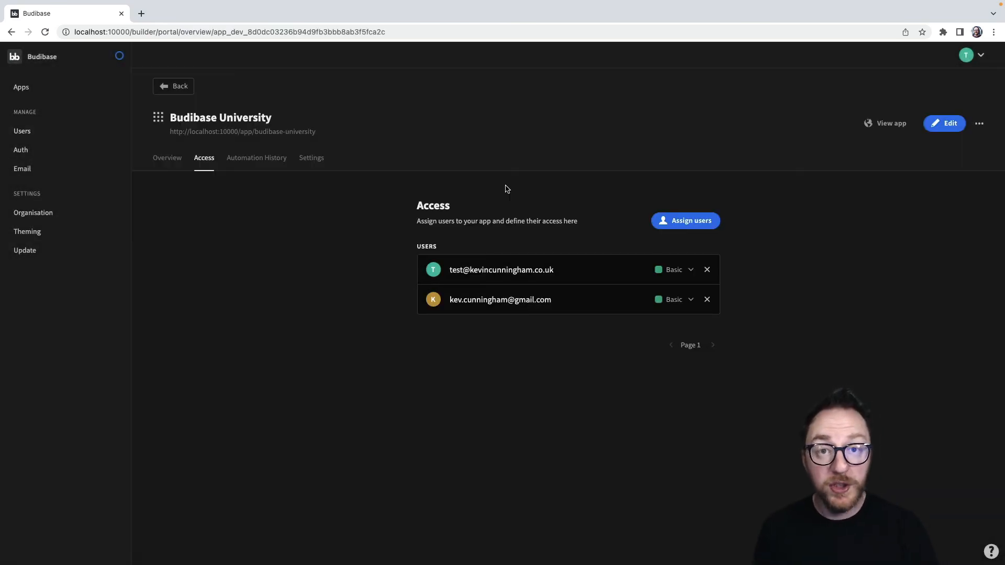
mouse_move(388, 241)
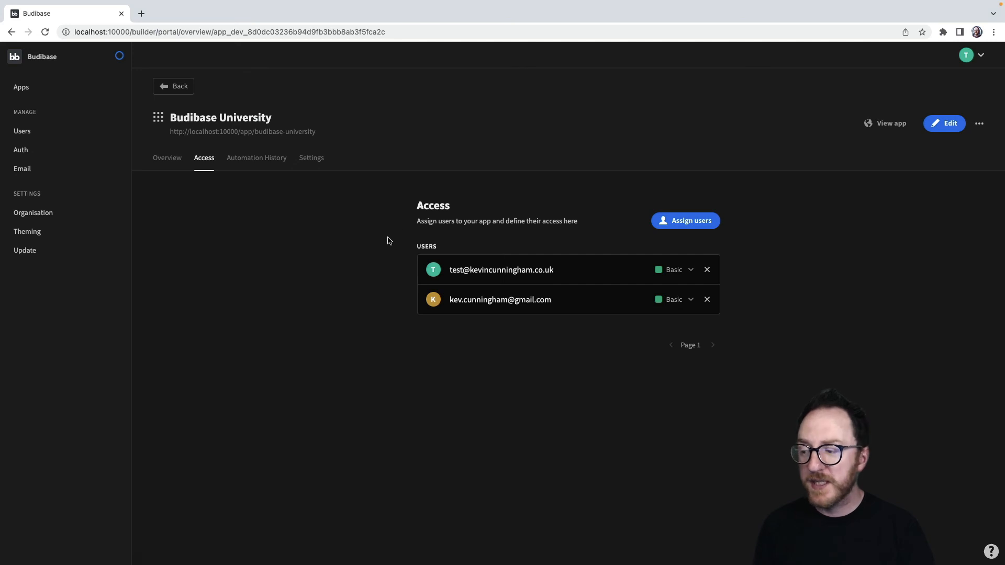
Revoke the second user's Budibase University access and return to the users list
left_click(707, 299)
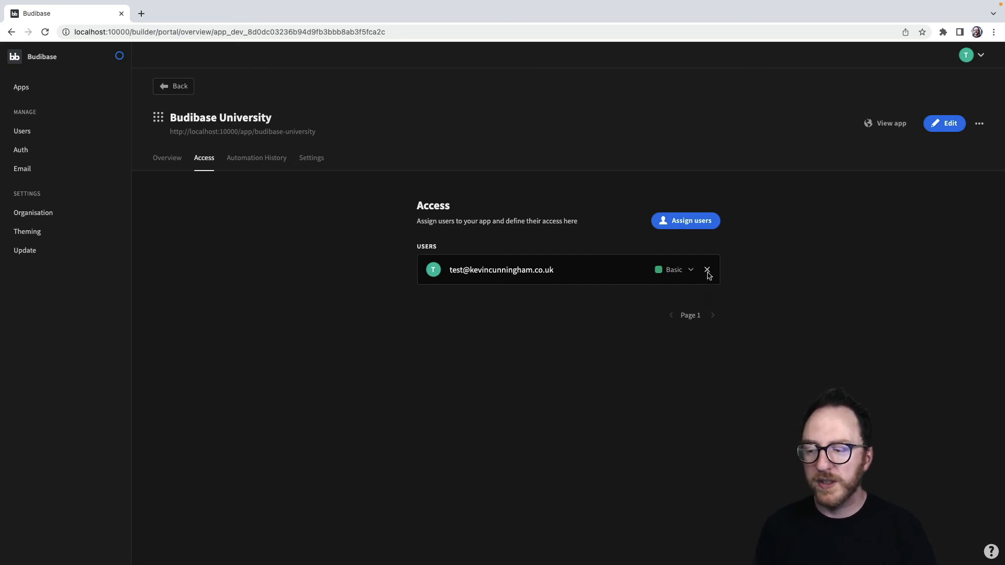
left_click(22, 131)
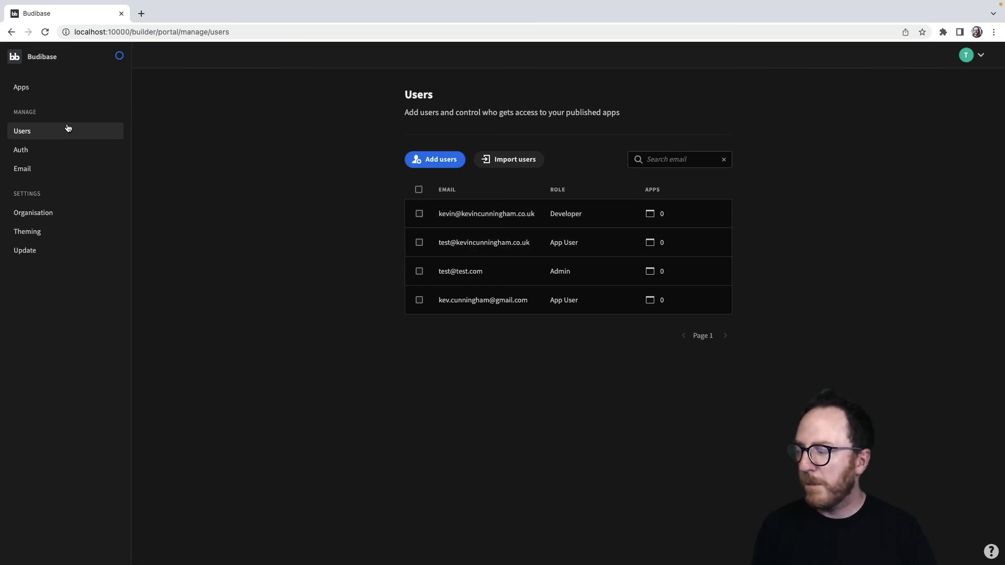
Cancel deleting the developer account, then review the test account's role options
left_click(486, 214)
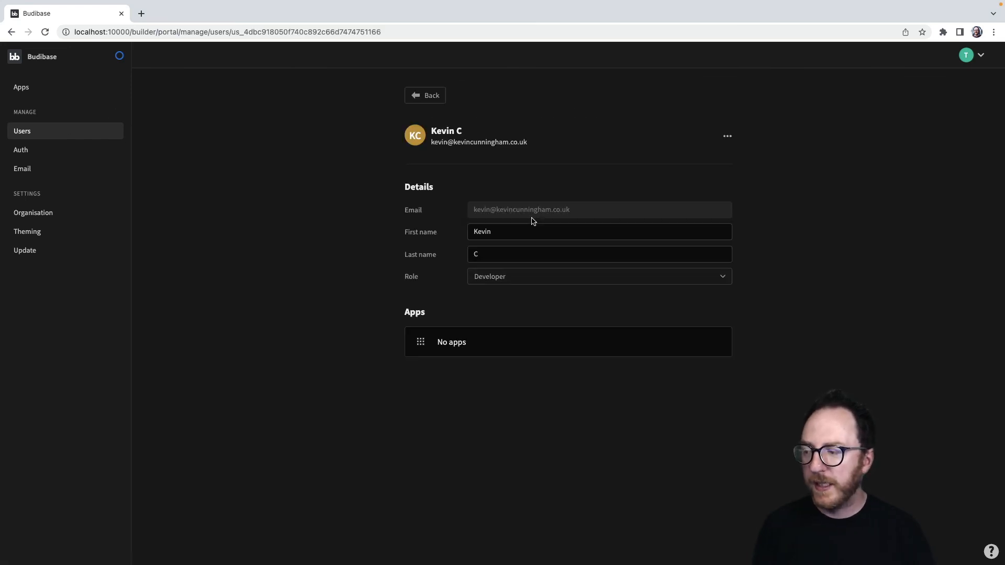
mouse_move(723, 139)
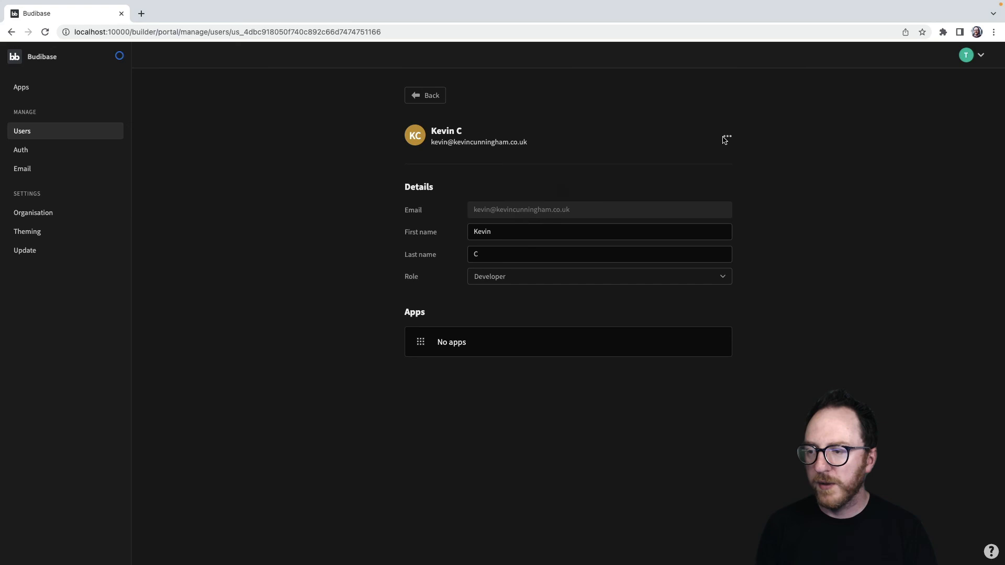
left_click(727, 136)
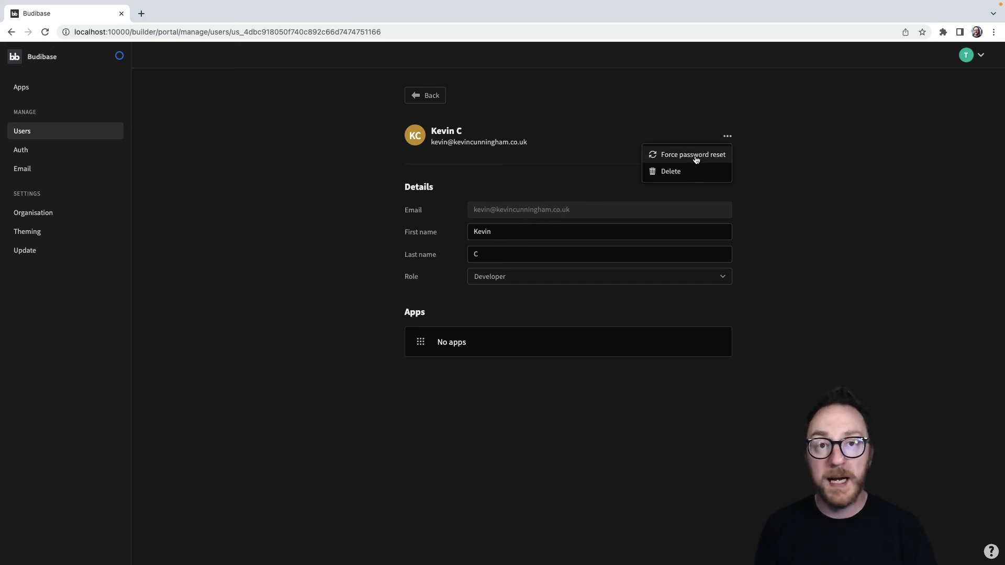
left_click(671, 171)
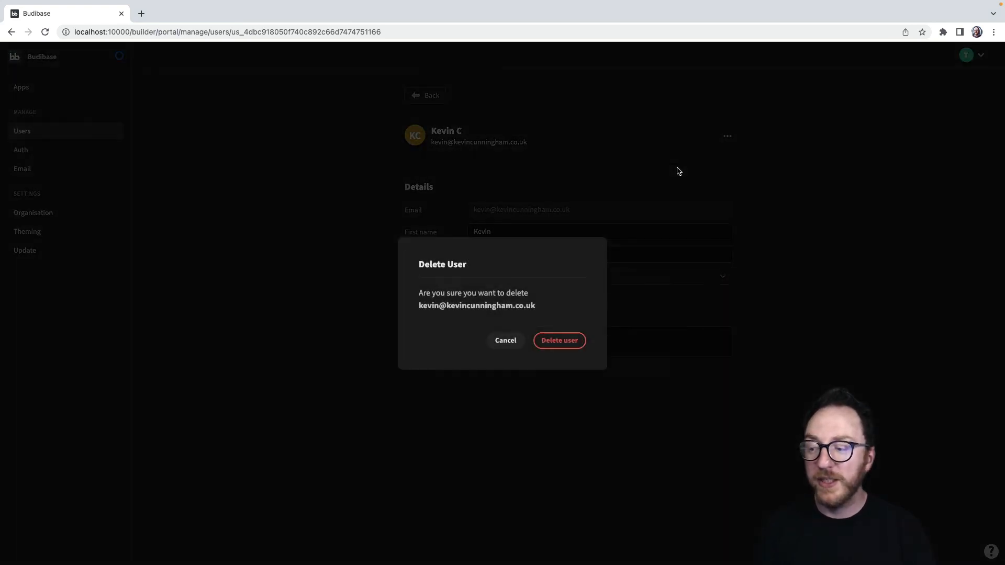
left_click(559, 340)
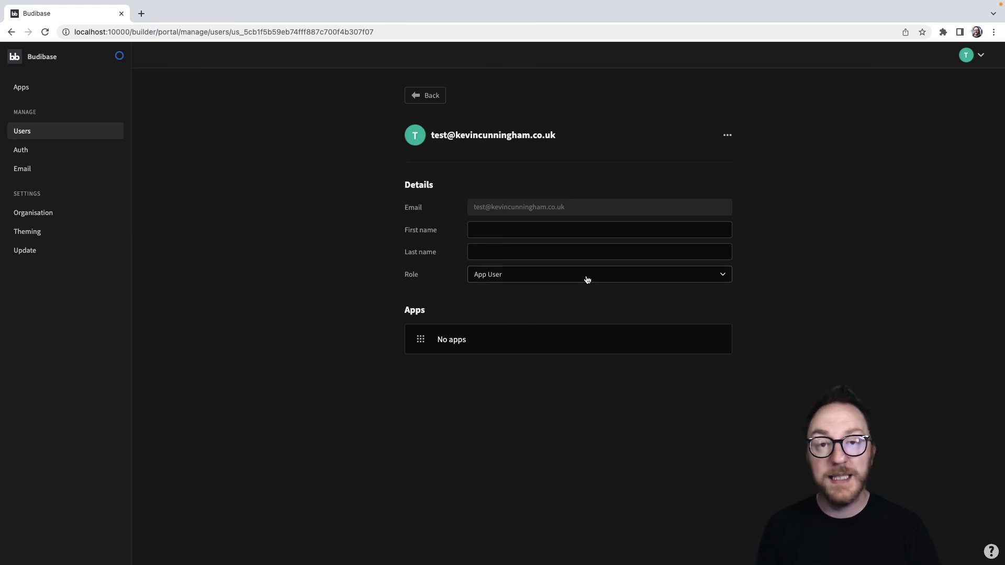
left_click(598, 274)
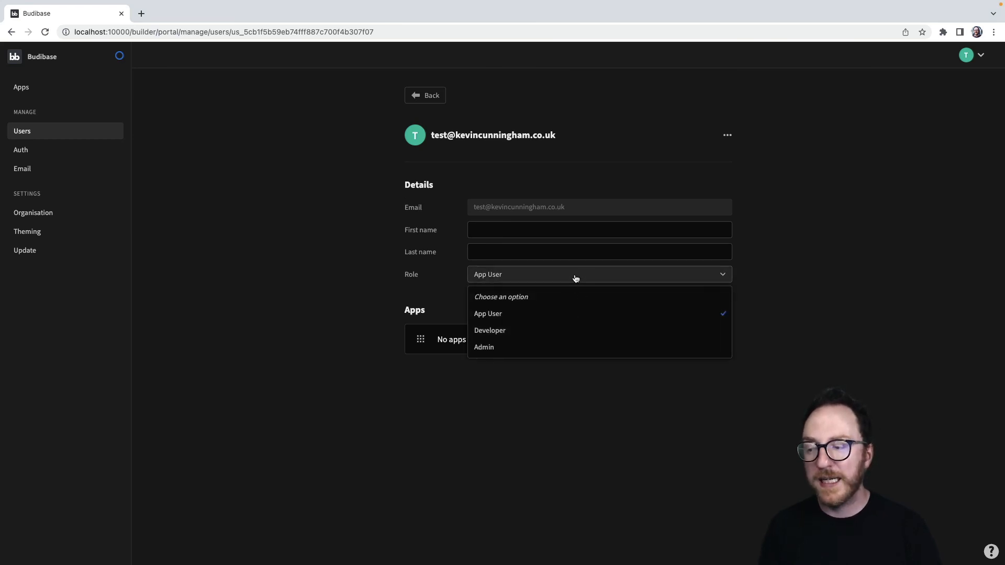